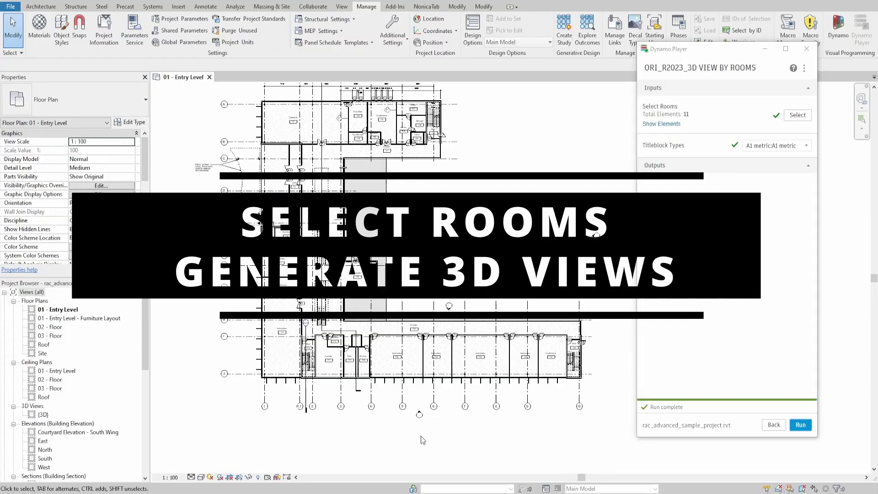
Pick the rooms for the script input and keep the A1 metric titleblock type
{"action": "left_click", "coordinate": [797, 115]}
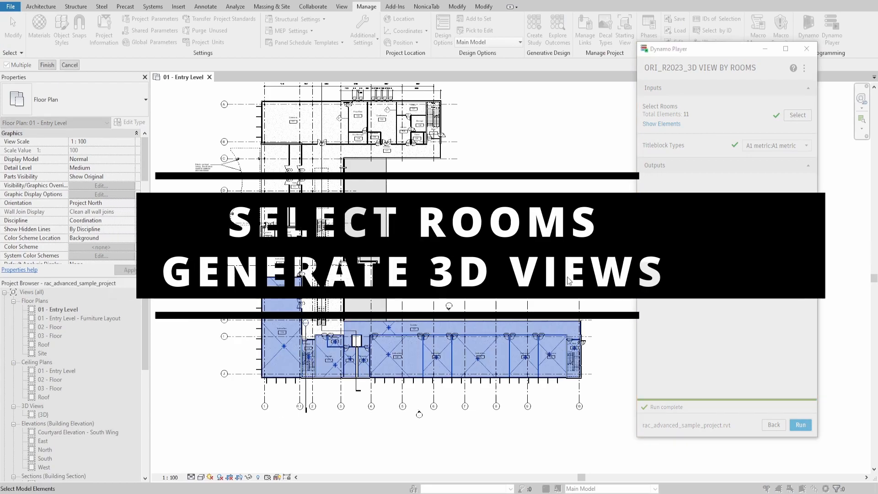
{"action": "left_click", "coordinate": [802, 145]}
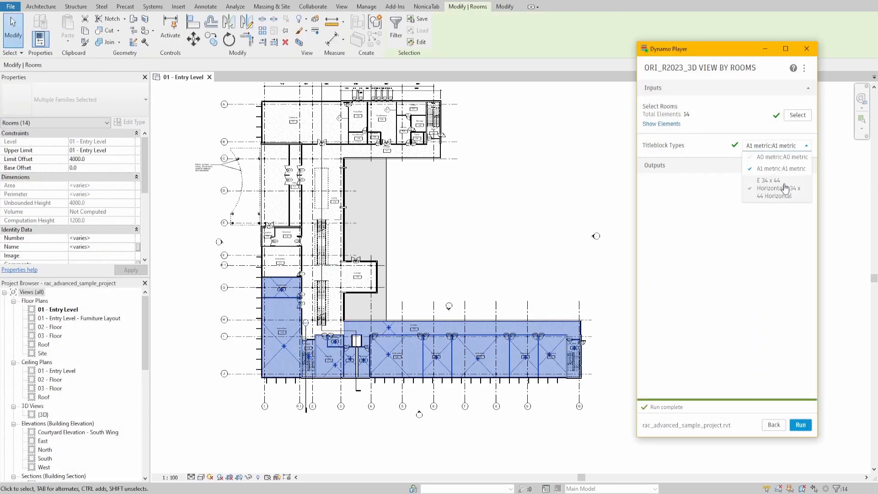
{"action": "left_click", "coordinate": [800, 424]}
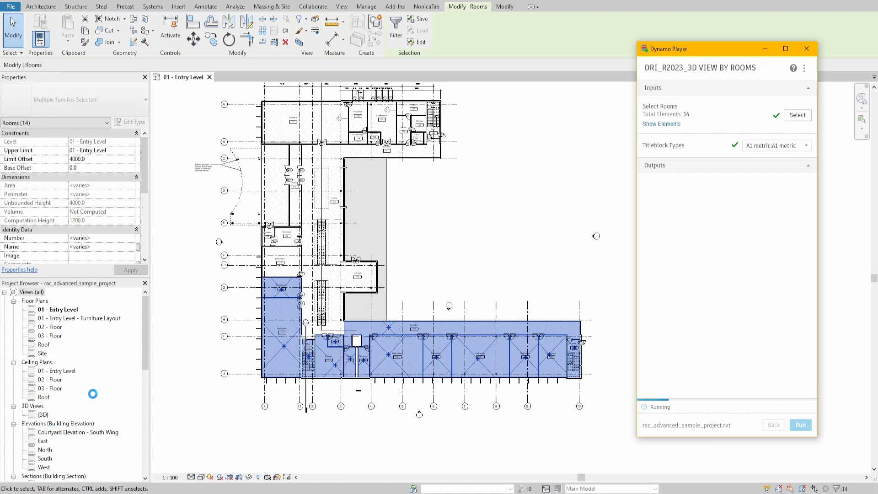
Browse the newly created room 3D views and open the 108 - Instruction sheet
{"action": "left_click", "coordinate": [800, 425]}
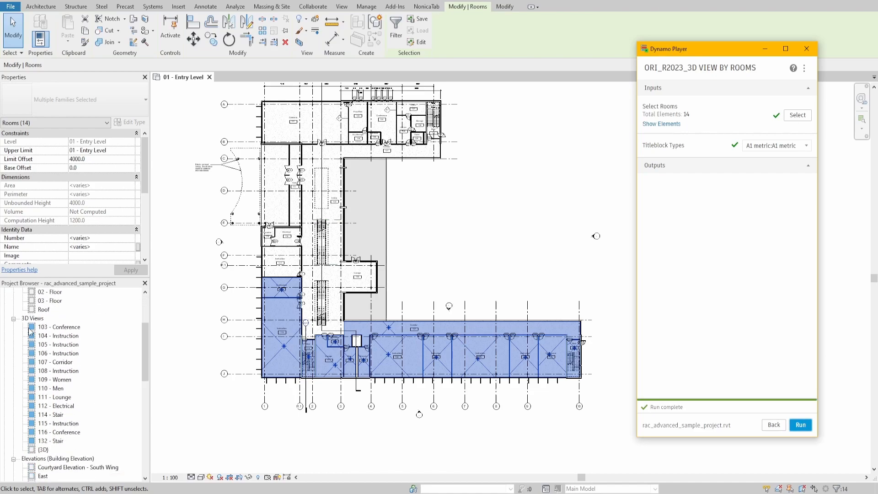
{"action": "left_click", "coordinate": [365, 6]}
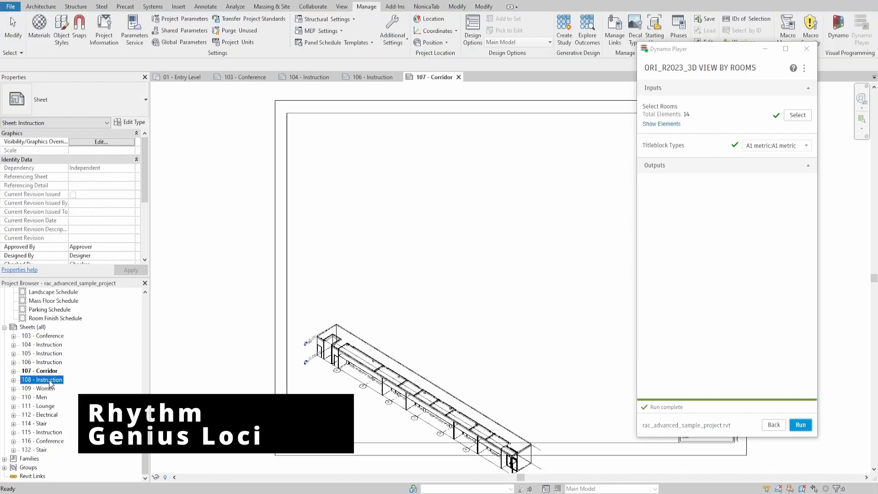
{"action": "double_click", "coordinate": [40, 388]}
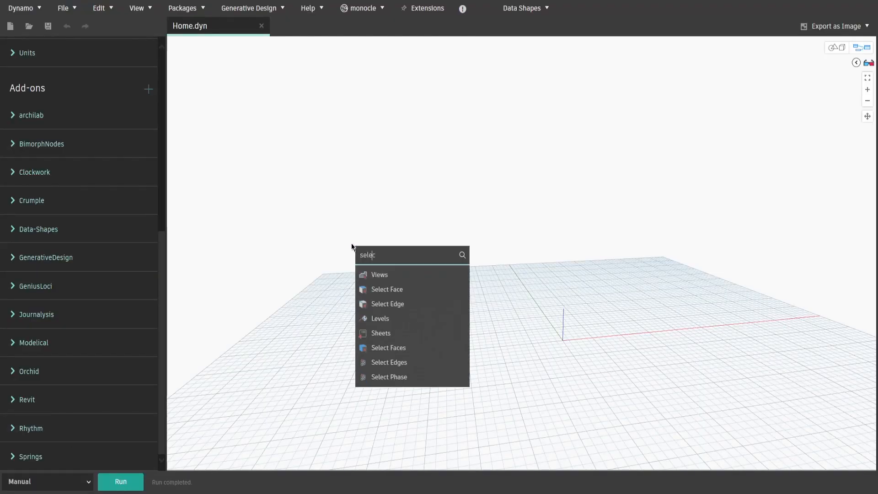
Place a Select Model Elements By Category node for Rooms
{"action": "type", "text": "select elements by ca"}
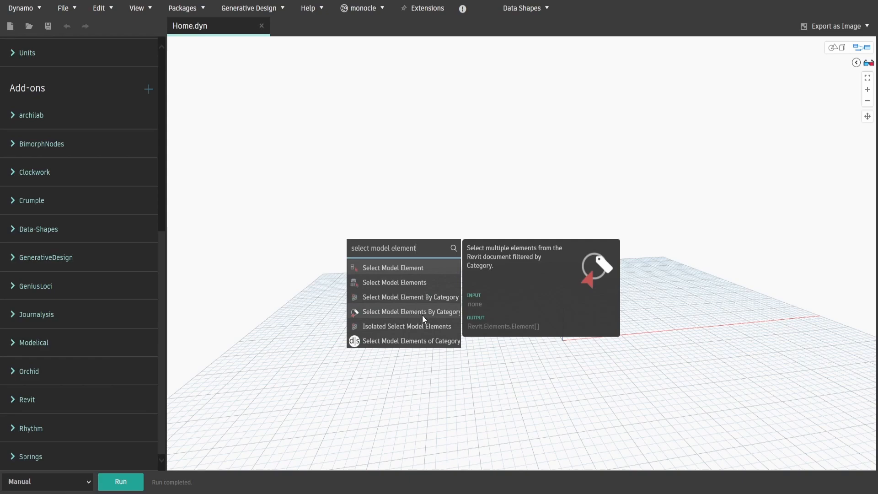
{"action": "left_click", "coordinate": [411, 311]}
{"action": "type", "text": "element"}
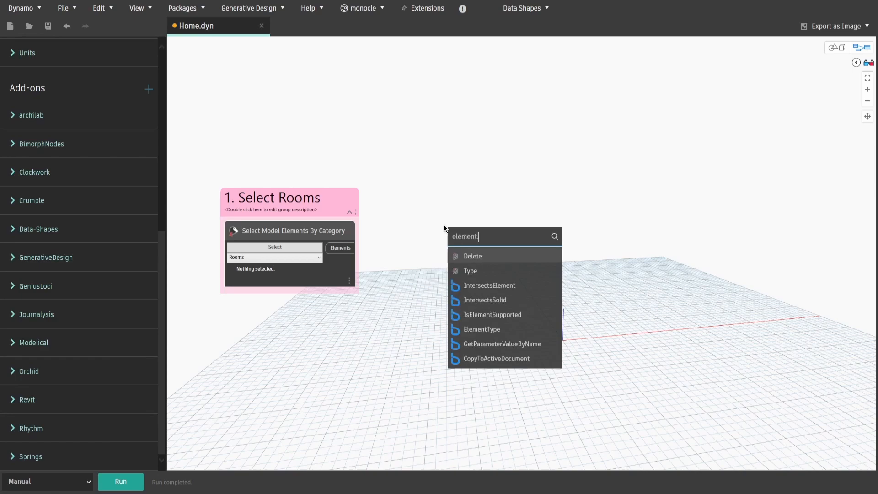
Chain Element.Geometry, Geometry.BoundingBox and List.Flatten nodes after the room selection
{"action": "left_click", "coordinate": [464, 236]}
{"action": "type", "text": "geometry"}
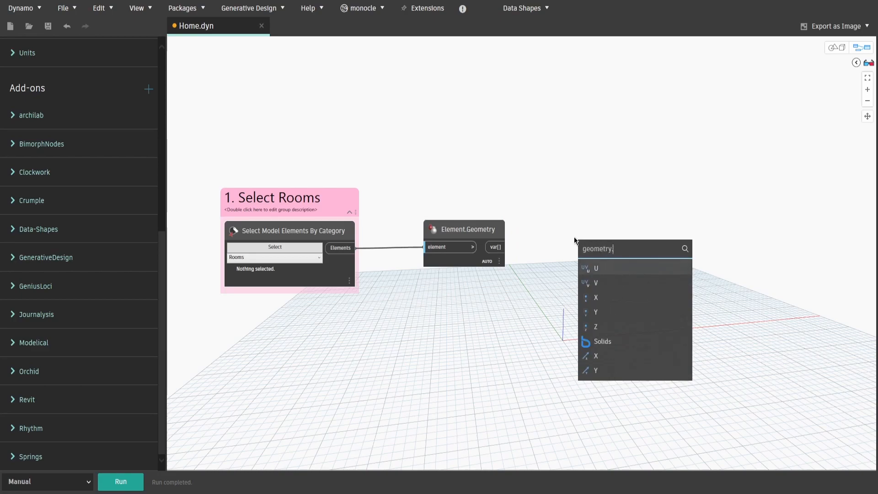
{"action": "type", "text": "boundingbo"}
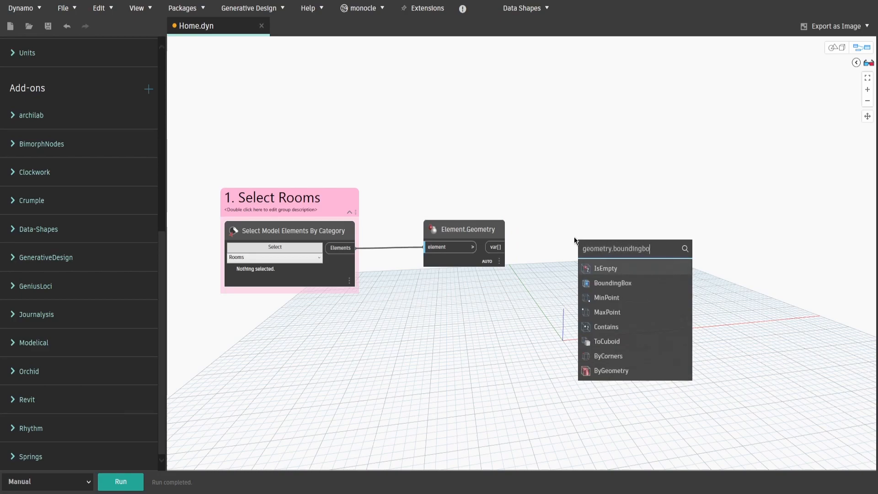
{"action": "left_click", "coordinate": [612, 282]}
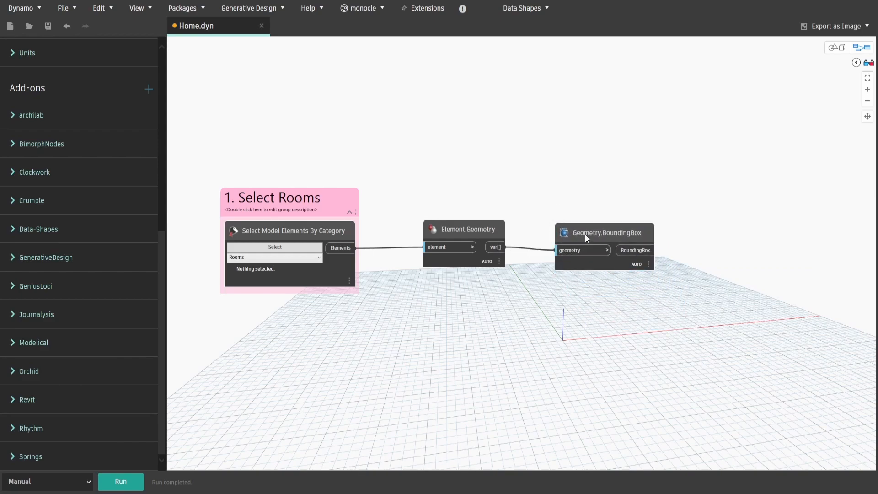
{"action": "right_click", "coordinate": [691, 349]}
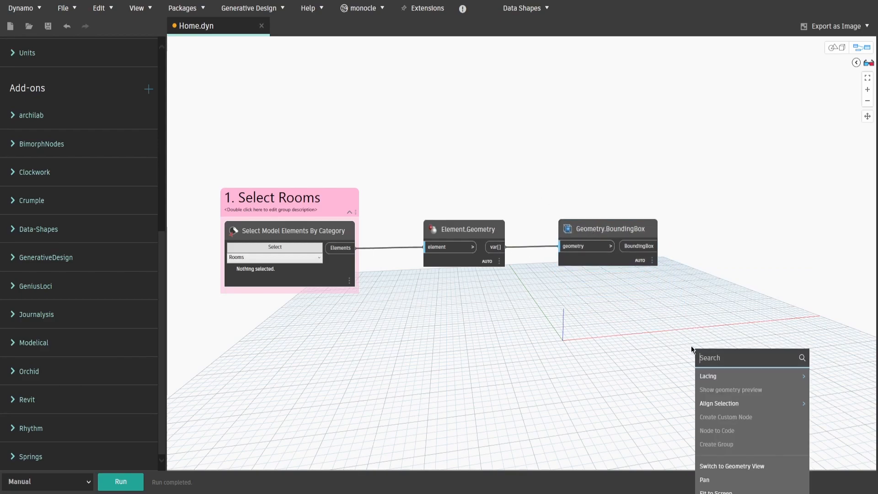
{"action": "type", "text": "flatt"}
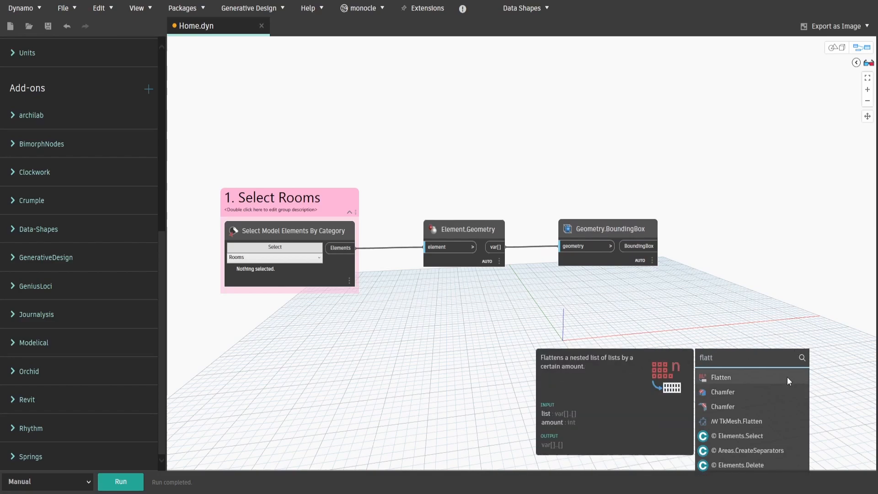
{"action": "left_click", "coordinate": [721, 376]}
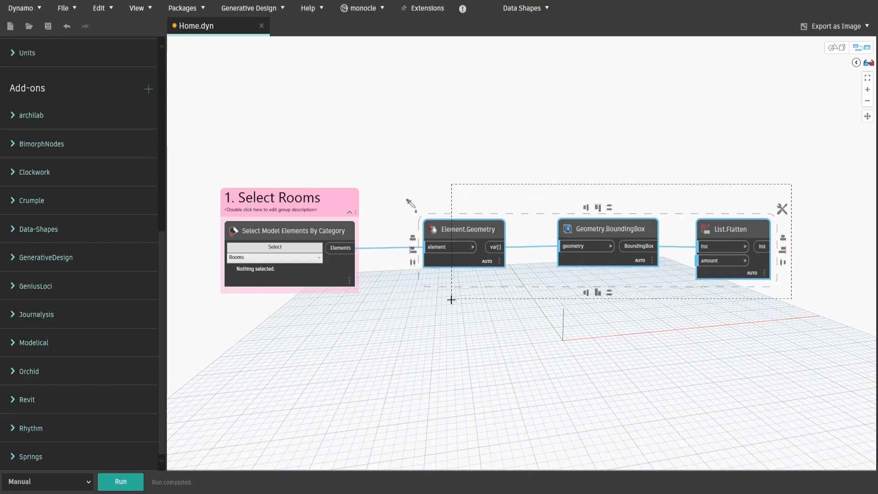
Title the group '2. Get Selected Rooms Geometry'
{"action": "type", "text": "2"}
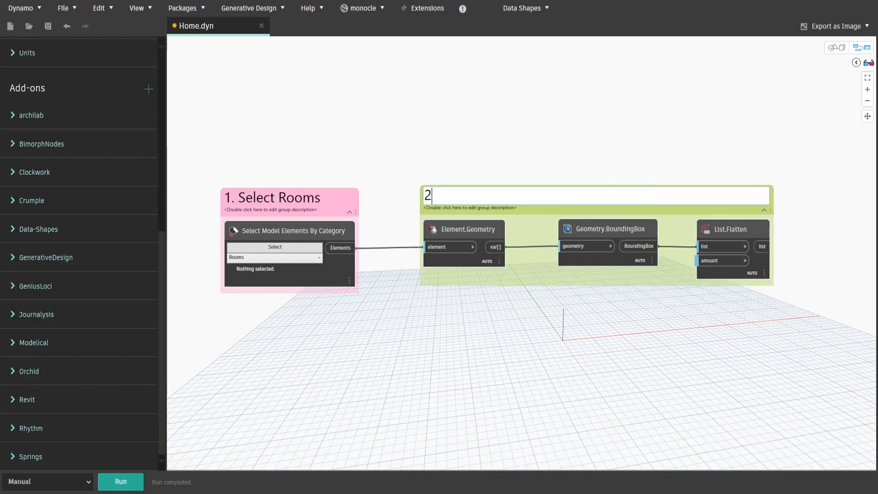
{"action": "type", "text": ". Get Selec"}
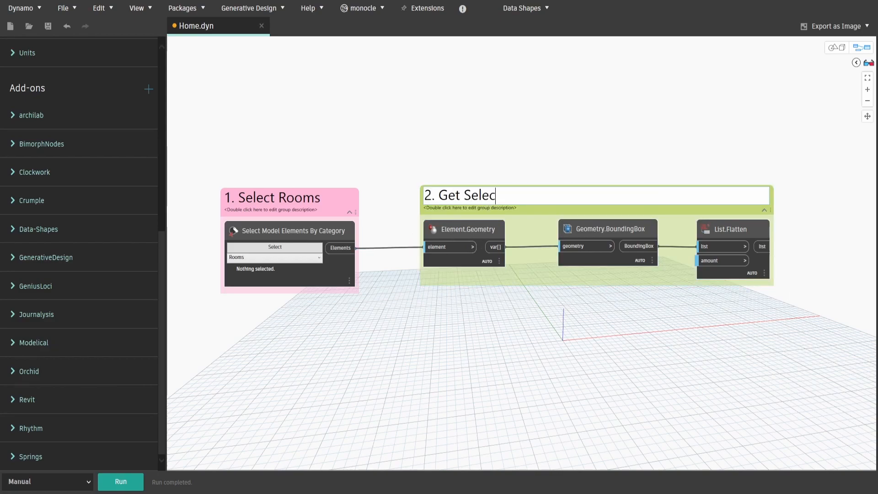
{"action": "type", "text": "ted Rooms Geometry"}
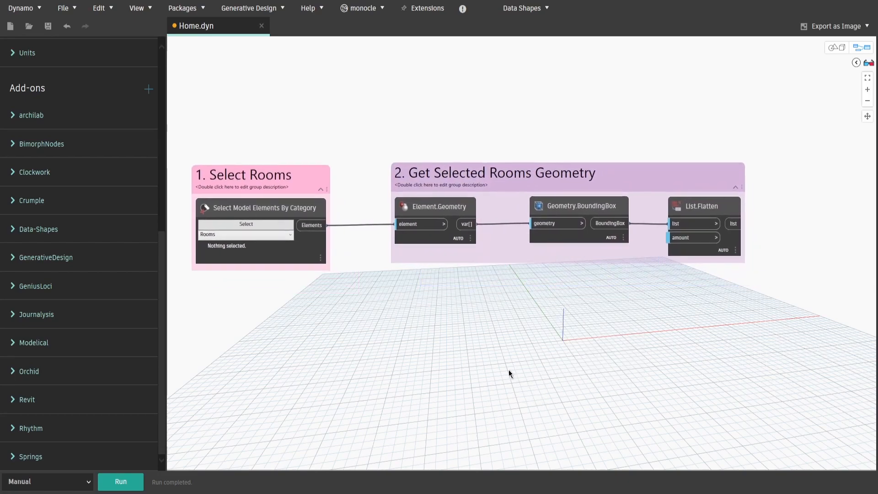
Add Room.Number and Room.Name nodes fed by selected rooms, grouped as '3. Get Selected Rooms Names and Numbers'
{"action": "type", "text": "room"}
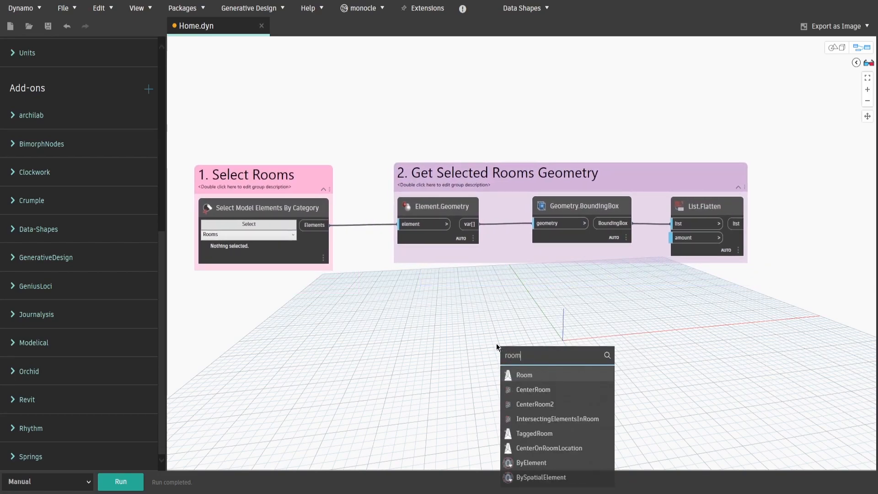
{"action": "left_click", "coordinate": [524, 374]}
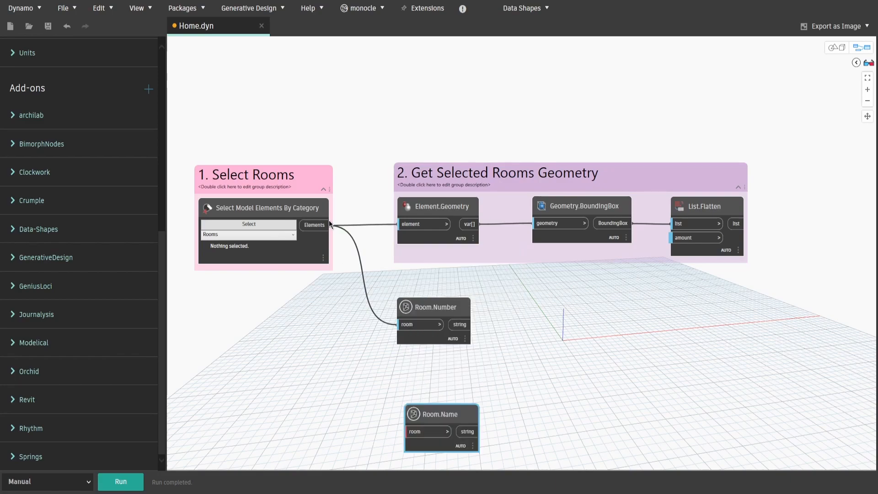
{"action": "left_click_drag", "start_coordinate": [431, 414], "coordinate": [433, 385]}
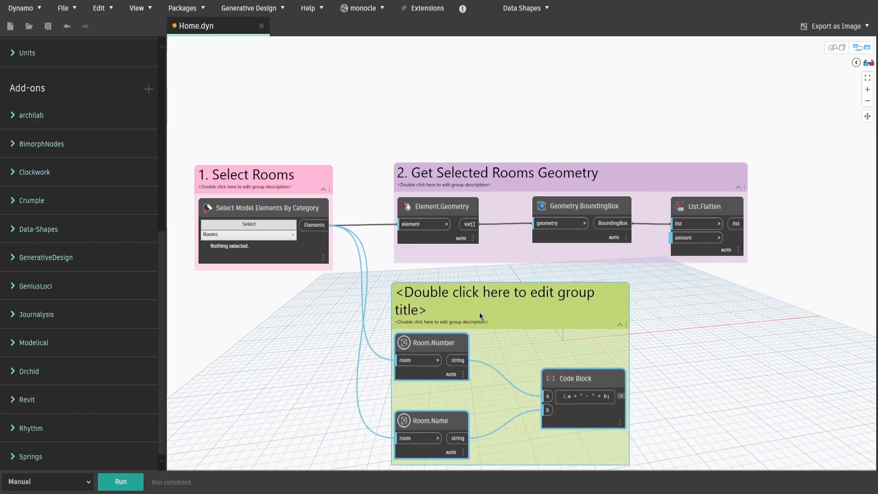
{"action": "type", "text": "3. Get S"}
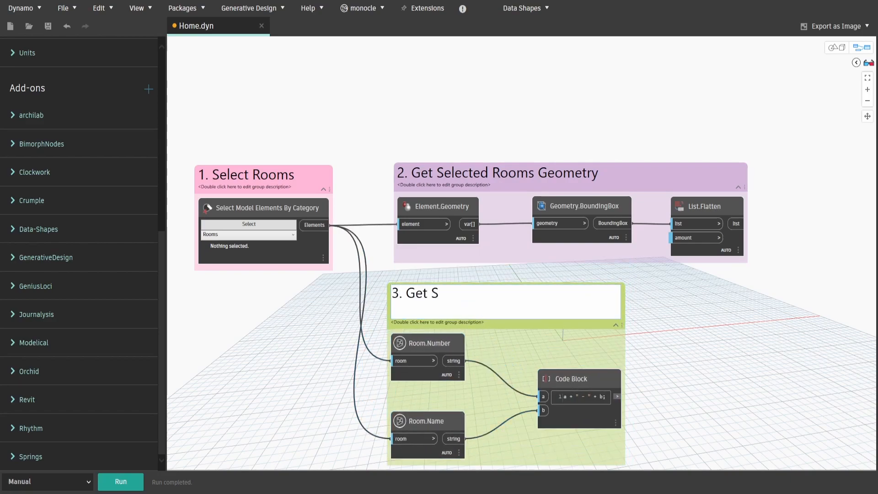
{"action": "type", "text": "elected Rooms Names and Numbers"}
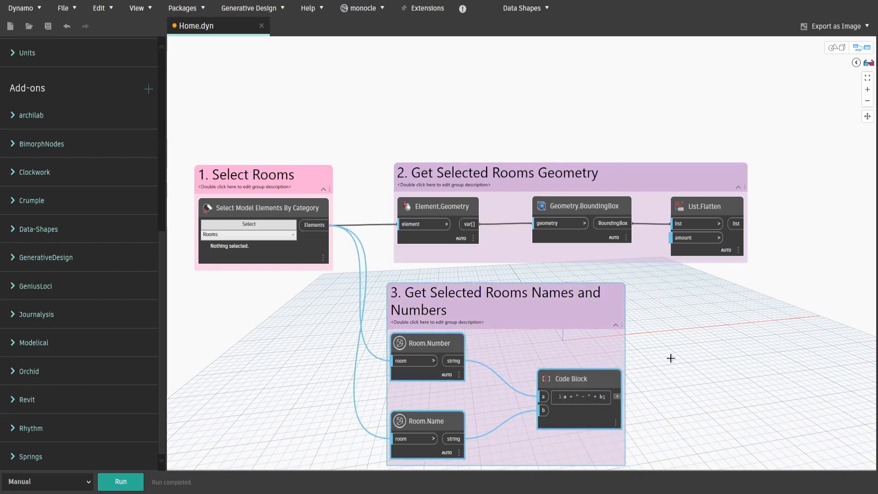
{"action": "type", "text": "3dview by"}
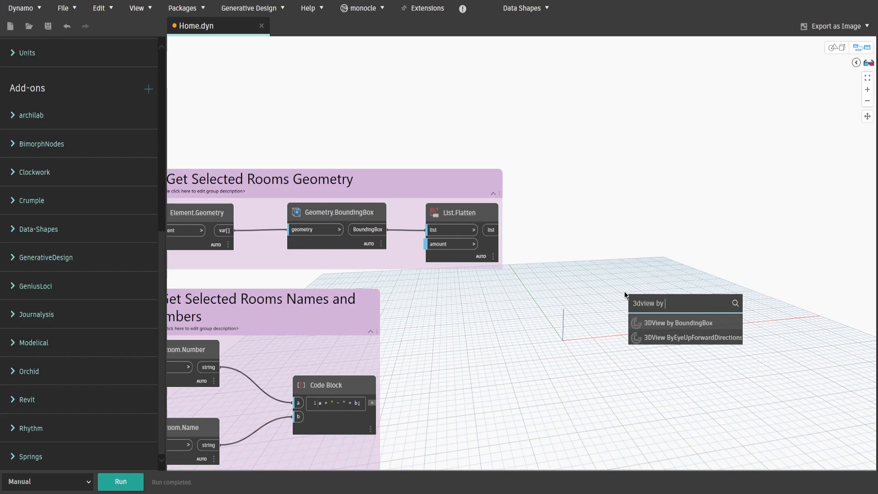
Place the 3DView by BoundingBox node and title its group '4. Create 3D Views'
{"action": "left_click", "coordinate": [678, 322]}
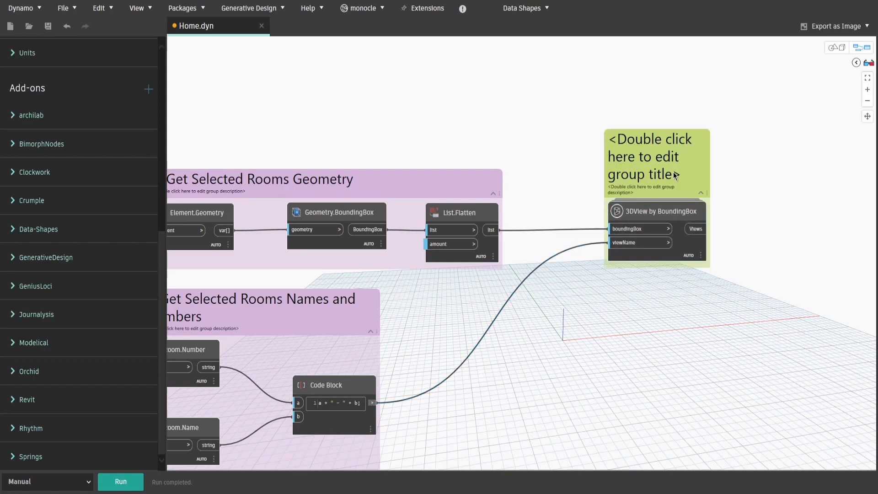
{"action": "type", "text": "4. Create 3D Vie"}
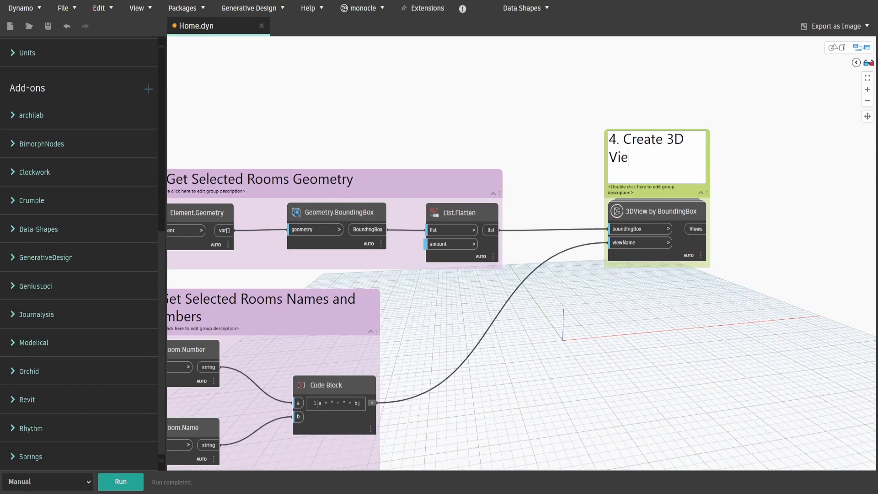
{"action": "right_click", "coordinate": [655, 156]}
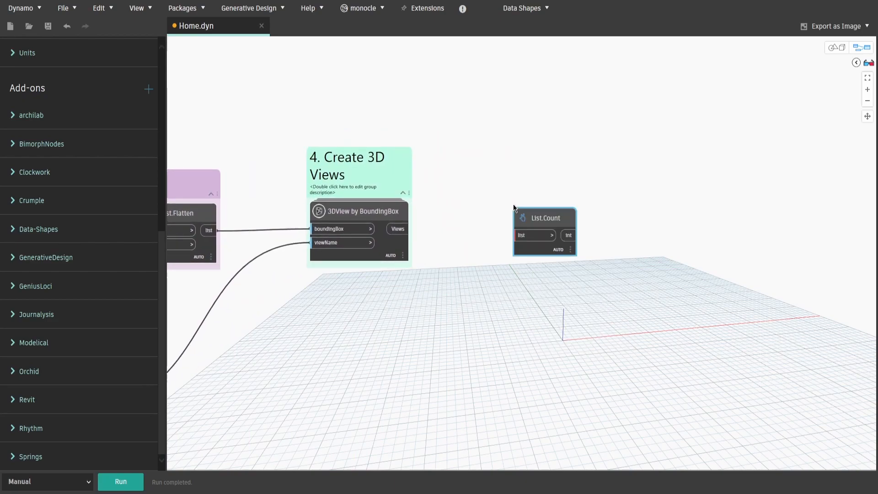
Count the views, repeat the point with List.OfRepeatedItem, and title the group '5. Set Location on Sheets'
{"action": "left_click_drag", "start_coordinate": [544, 217], "coordinate": [517, 150]}
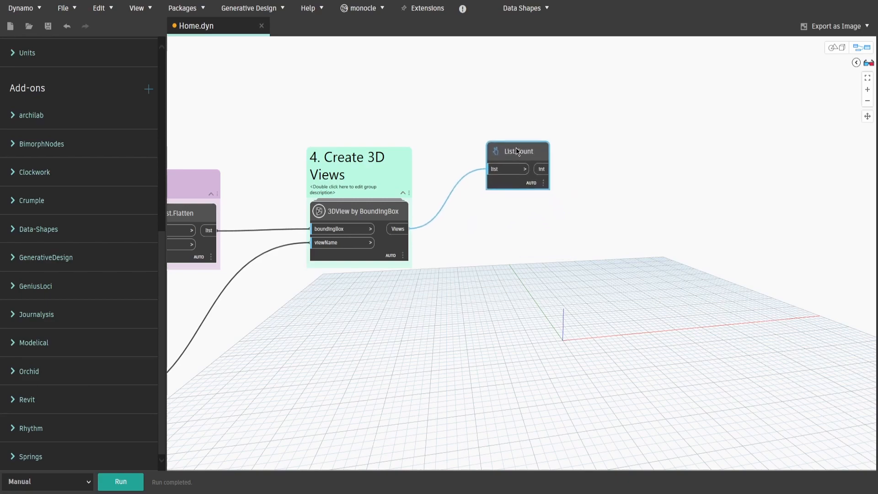
{"action": "right_click", "coordinate": [603, 170]}
{"action": "type", "text": "list"}
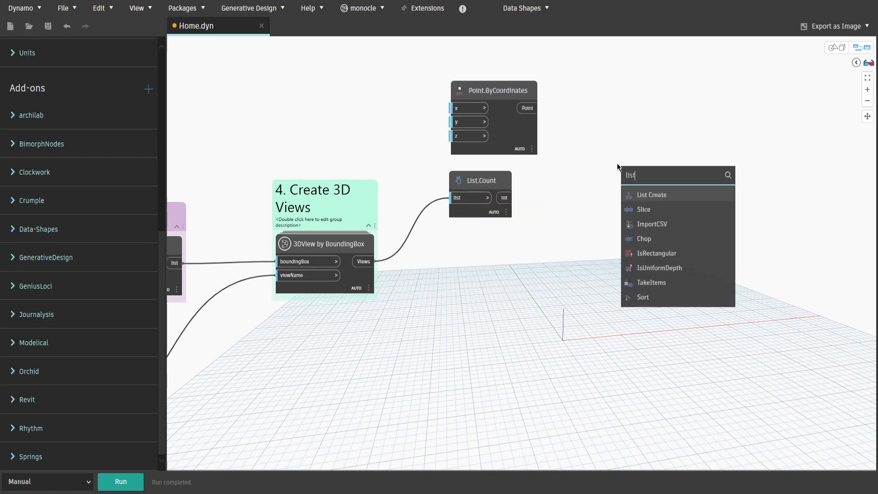
{"action": "type", "text": "repeated"}
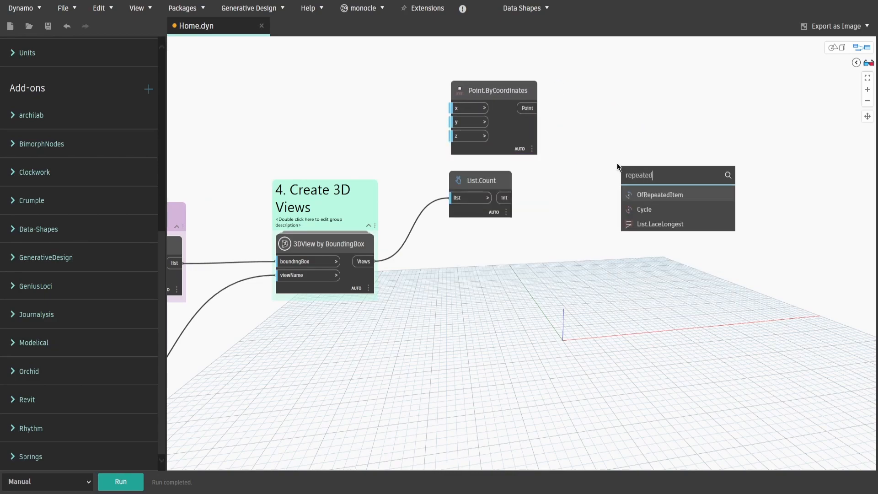
{"action": "left_click", "coordinate": [659, 195]}
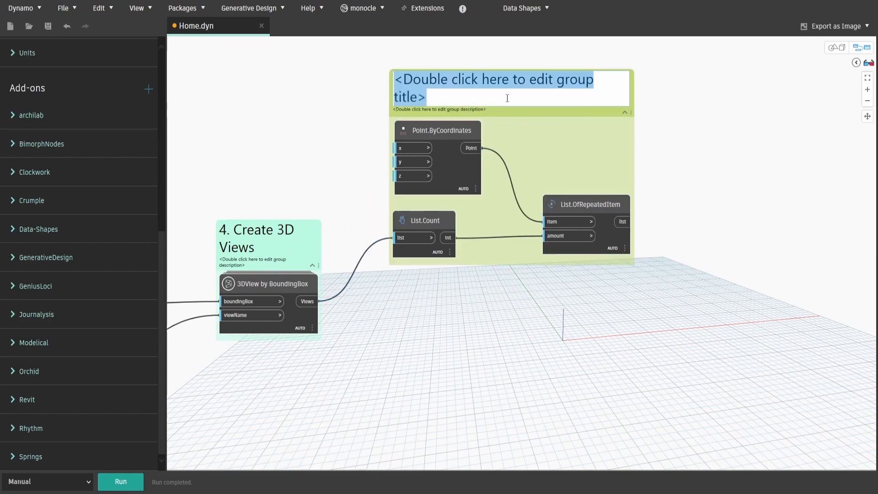
{"action": "type", "text": "5. Set"}
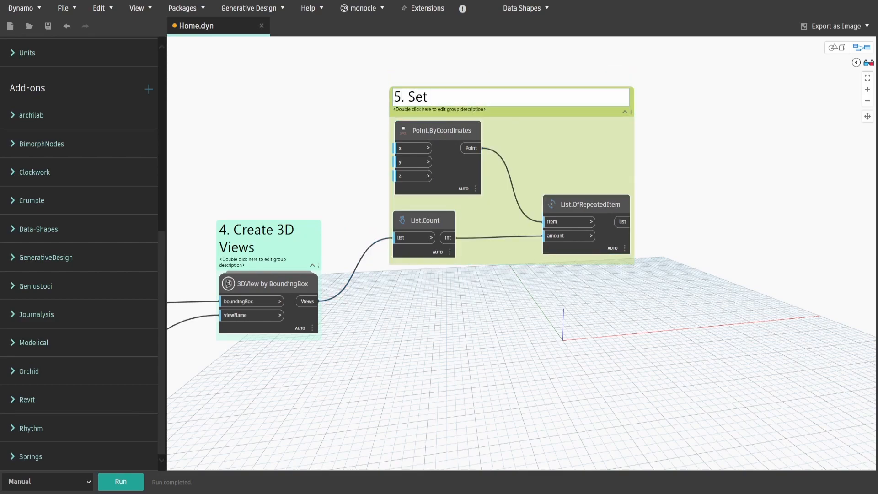
{"action": "type", "text": "Location on Sheet"}
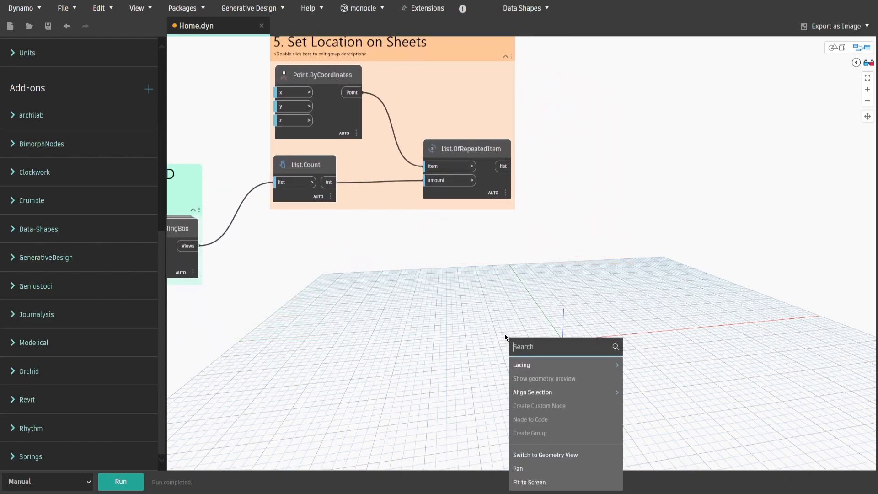
Add Sheet.ByNameNumberTitleBlockViewAndLocation and a Titleblock Types node, wiring all sheet inputs
{"action": "type", "text": "sheet.b"}
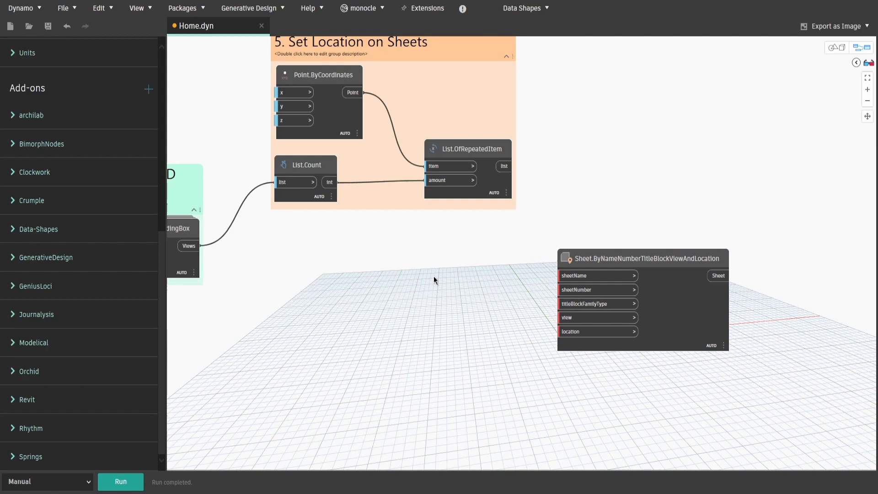
{"action": "left_click_drag", "start_coordinate": [503, 166], "coordinate": [546, 324]}
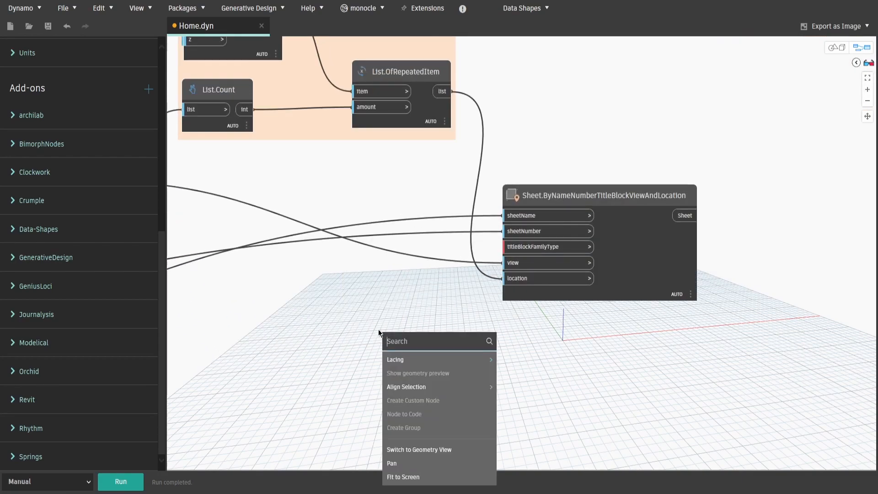
{"action": "type", "text": "titleblock"}
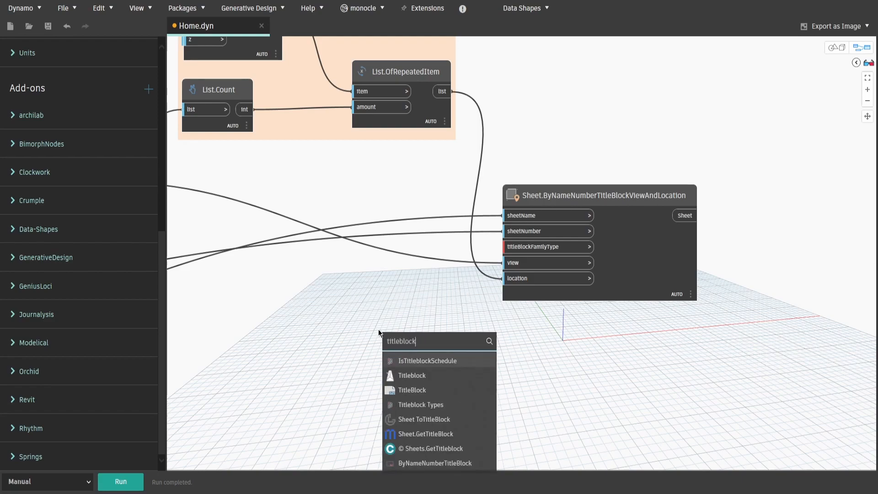
{"action": "left_click", "coordinate": [419, 404]}
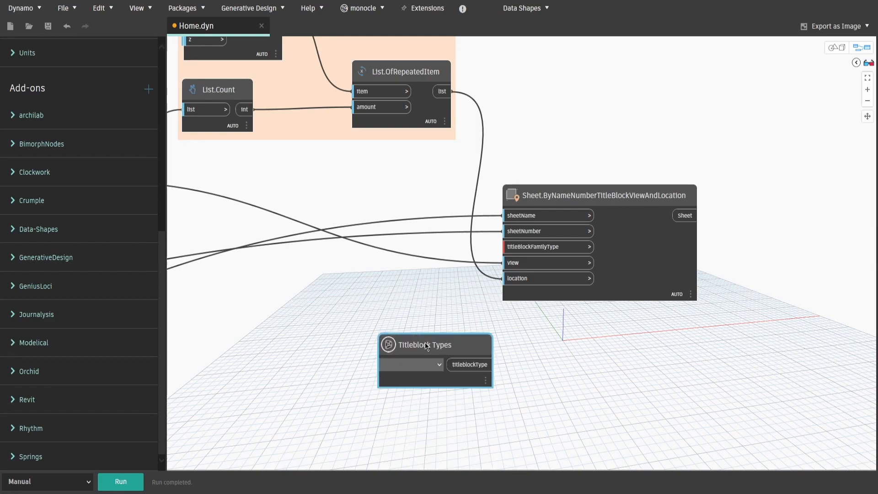
{"action": "left_click_drag", "start_coordinate": [425, 344], "coordinate": [338, 299]}
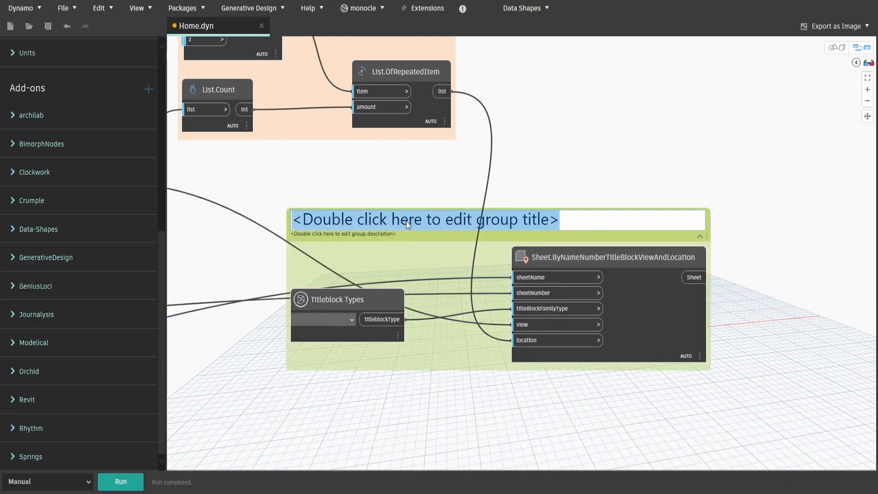
Title the group '6. Create Sheets and Place 3D Views'
{"action": "type", "text": "6. Create Sheets and P"}
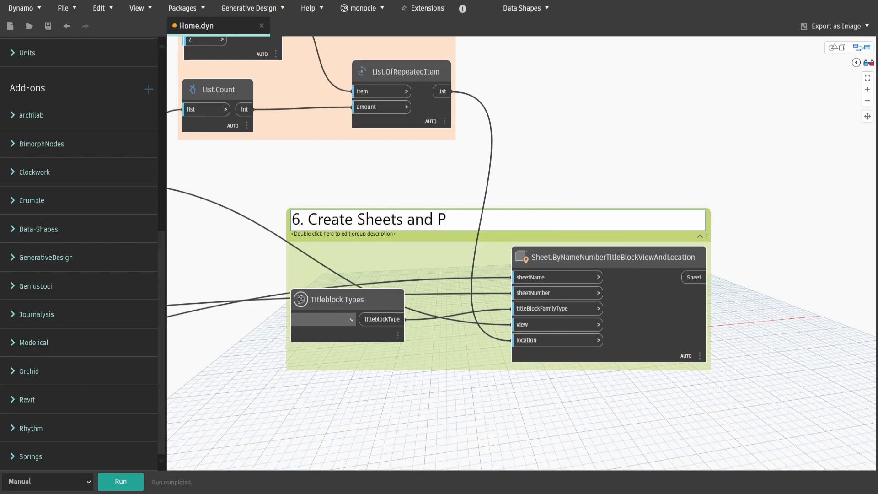
{"action": "type", "text": "lace 3D"}
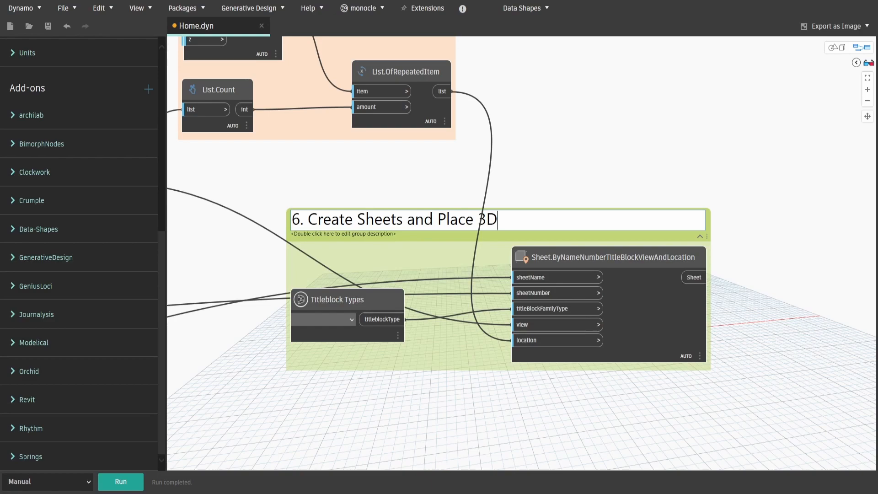
{"action": "type", "text": "Views"}
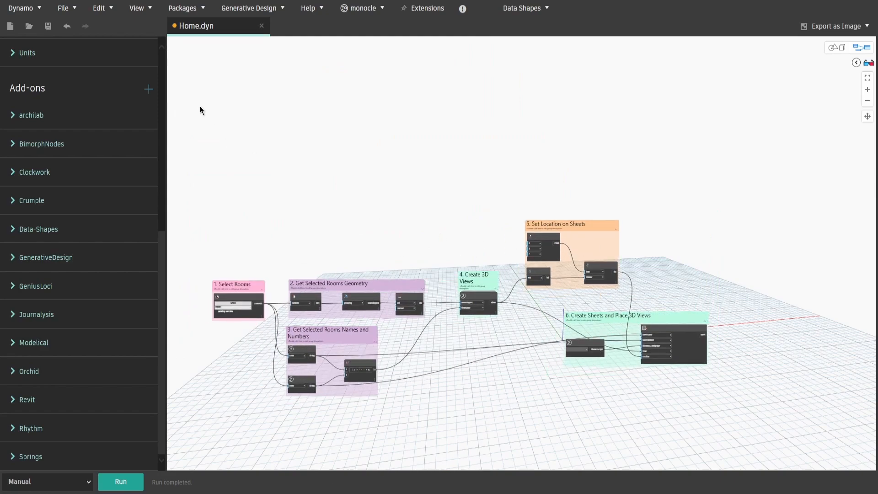
{"action": "scroll", "scroll_direction": "up", "scroll_amount": 3}
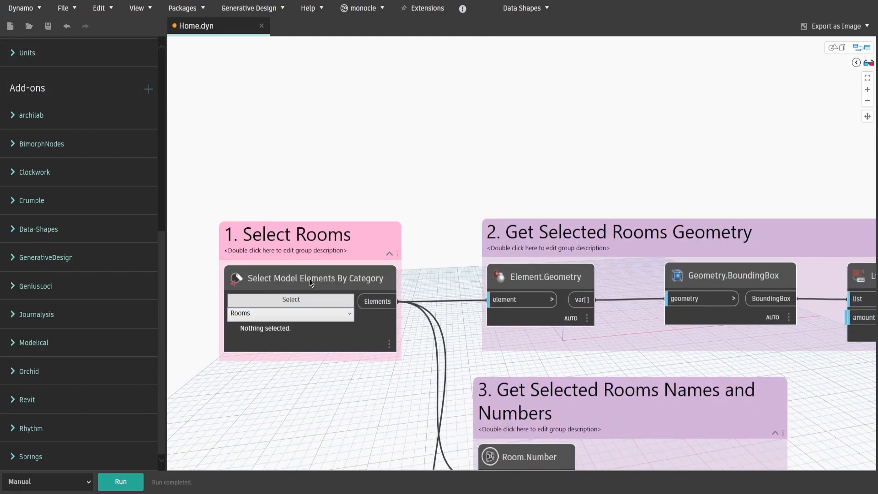
{"action": "left_click", "coordinate": [309, 279]}
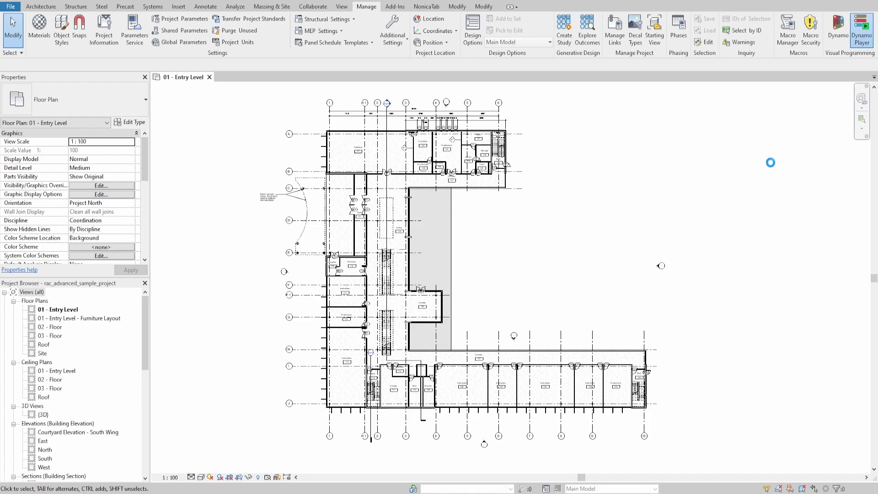
Play the Home graph on 15 picked rooms with the A1 metric titleblock
{"action": "left_click", "coordinate": [861, 27]}
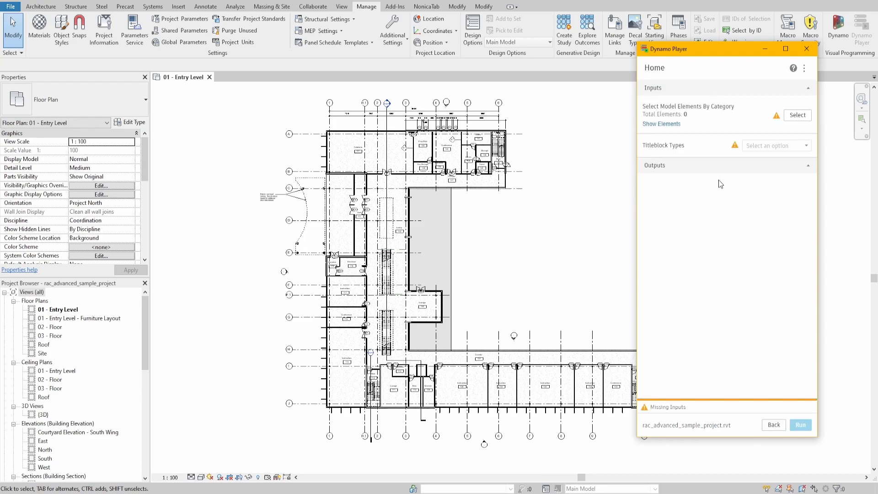
{"action": "left_click", "coordinate": [797, 114]}
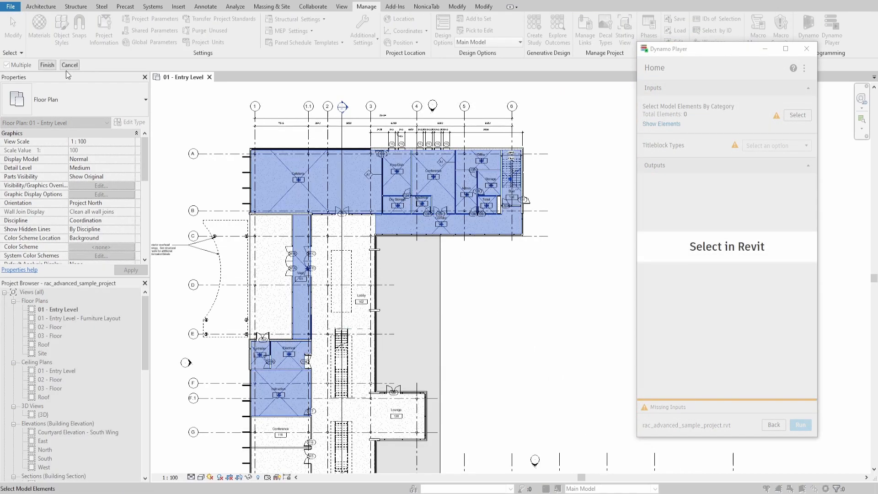
{"action": "left_click", "coordinate": [797, 115]}
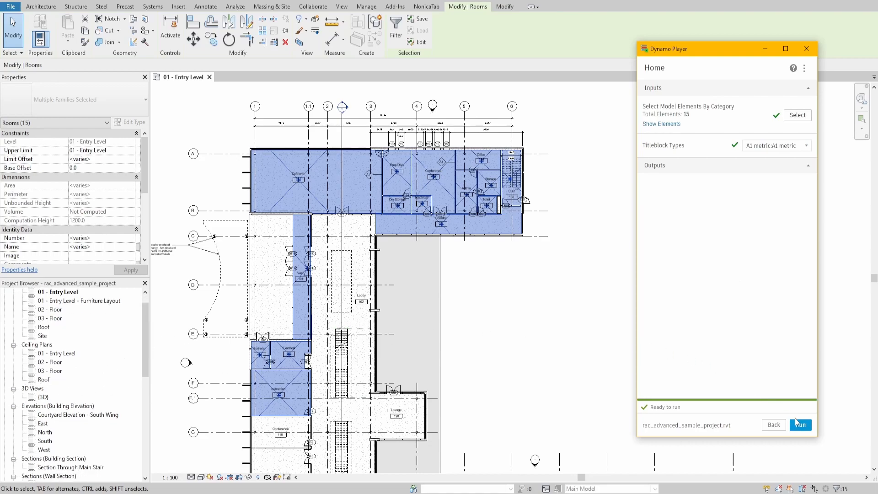
{"action": "left_click", "coordinate": [800, 424]}
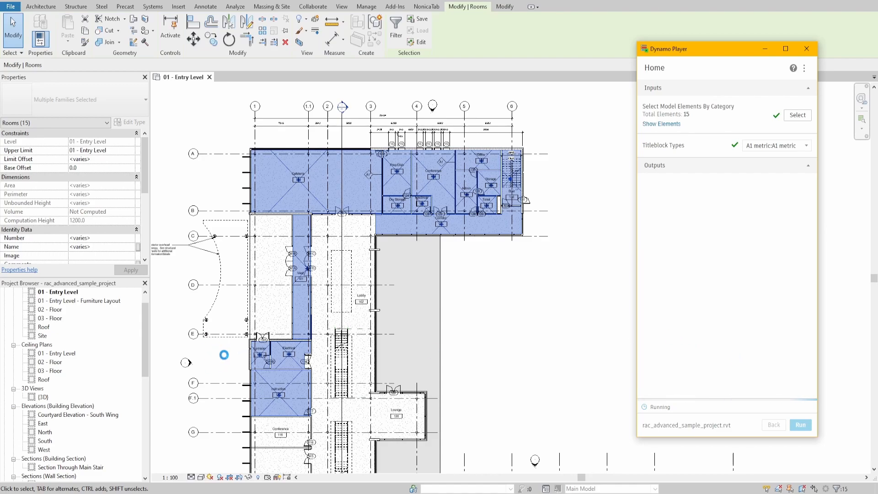
{"action": "left_click", "coordinate": [800, 424]}
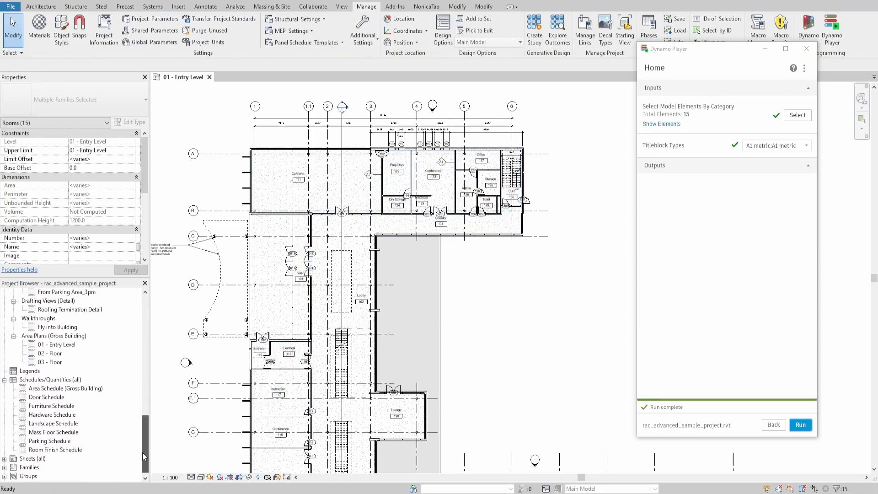